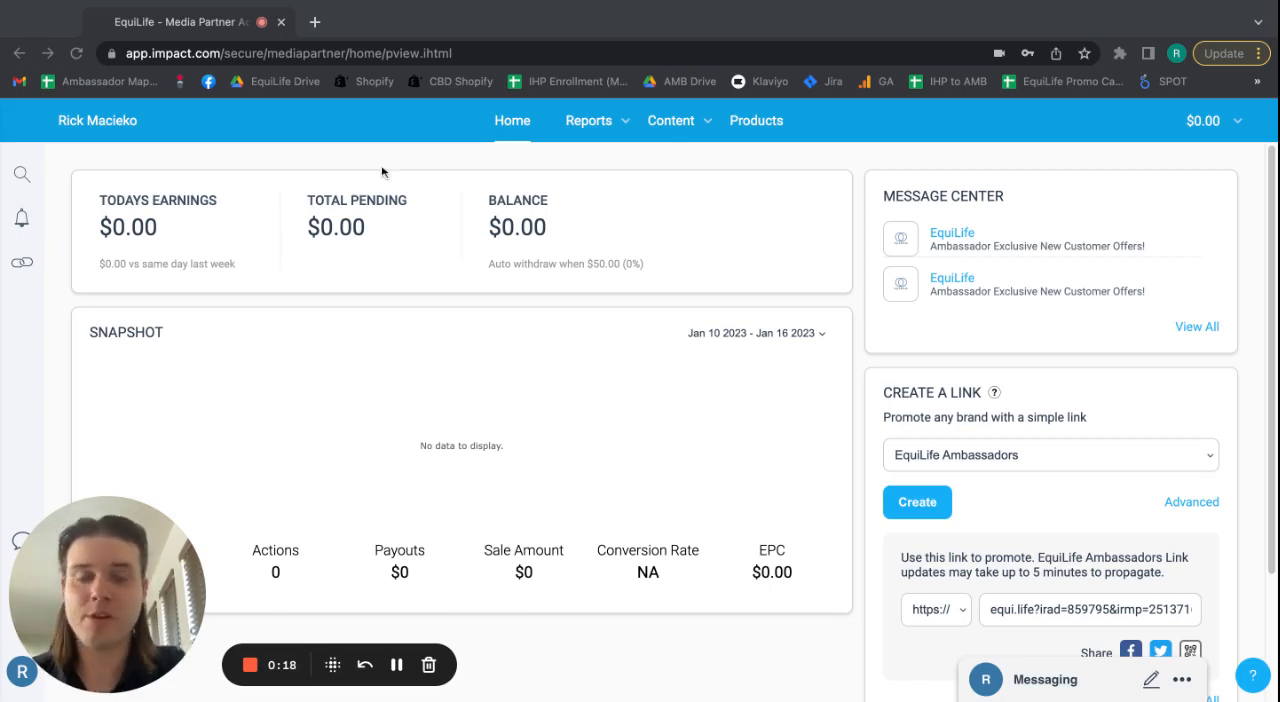
pyautogui.moveTo(398, 163)
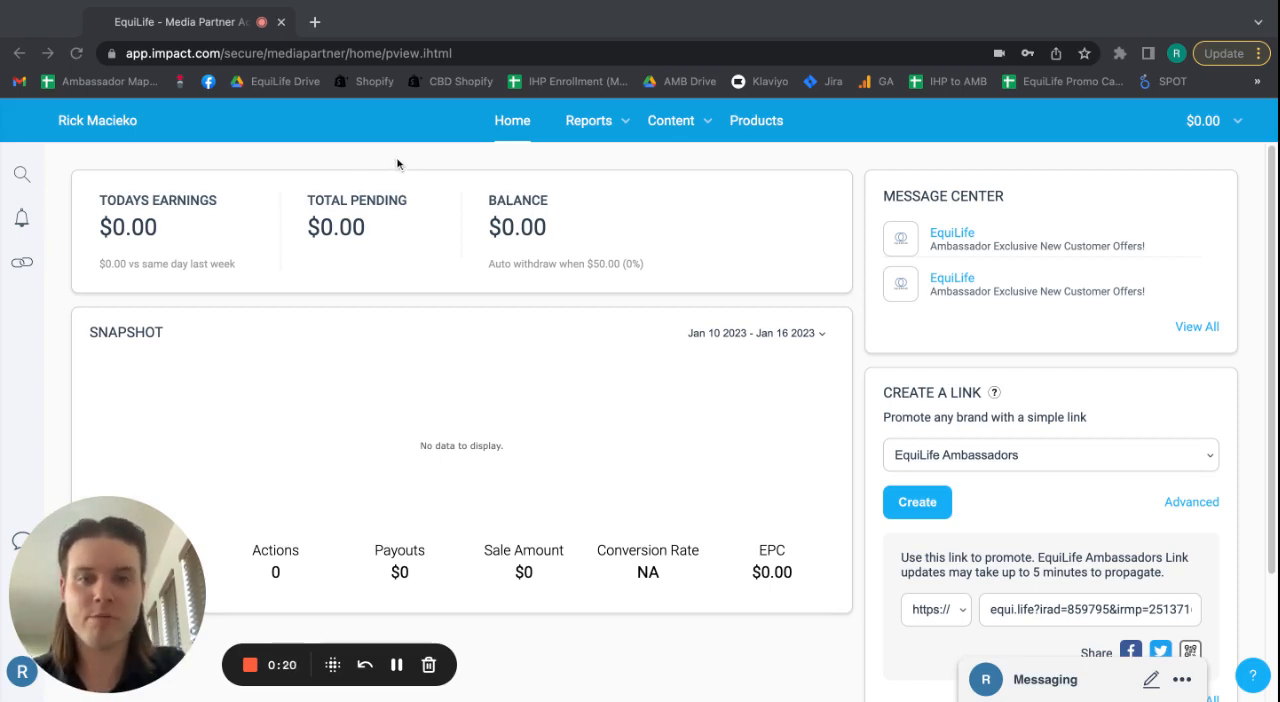
pyautogui.moveTo(418, 194)
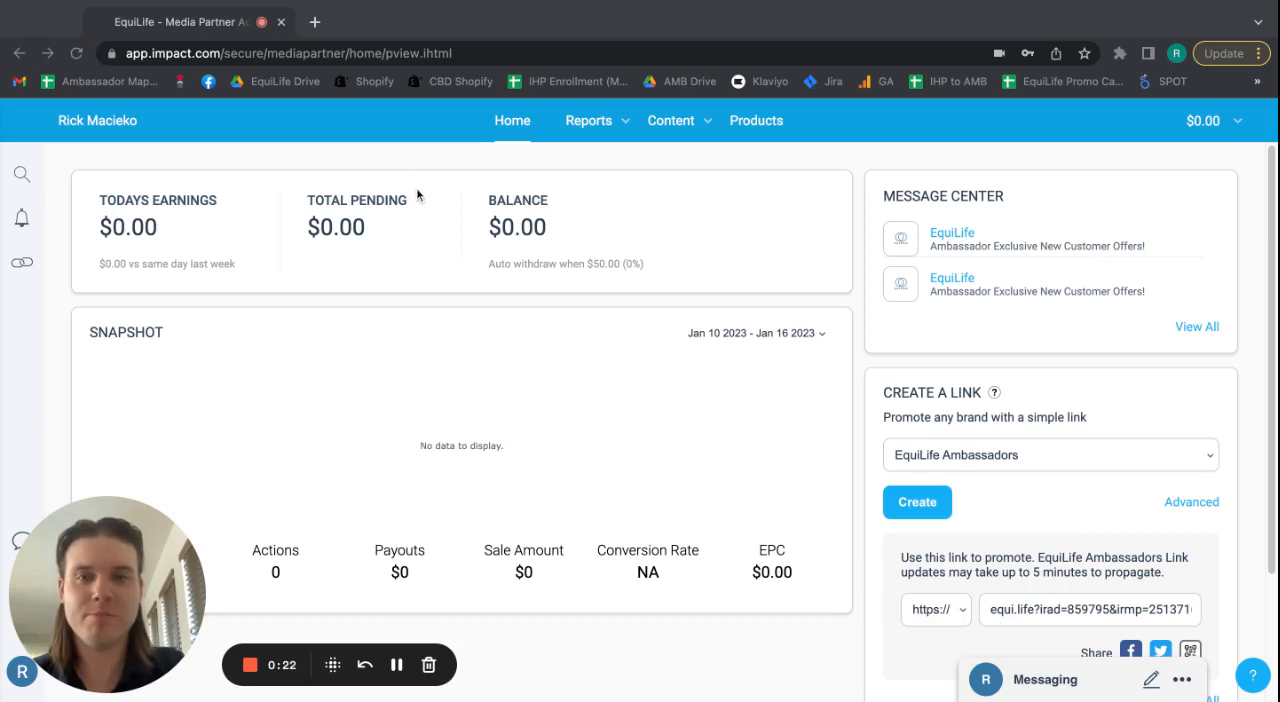
# Scroll to the Create a Link panel and select the general EquiLife Ambassadors tracking link.
pyautogui.scroll(-3)
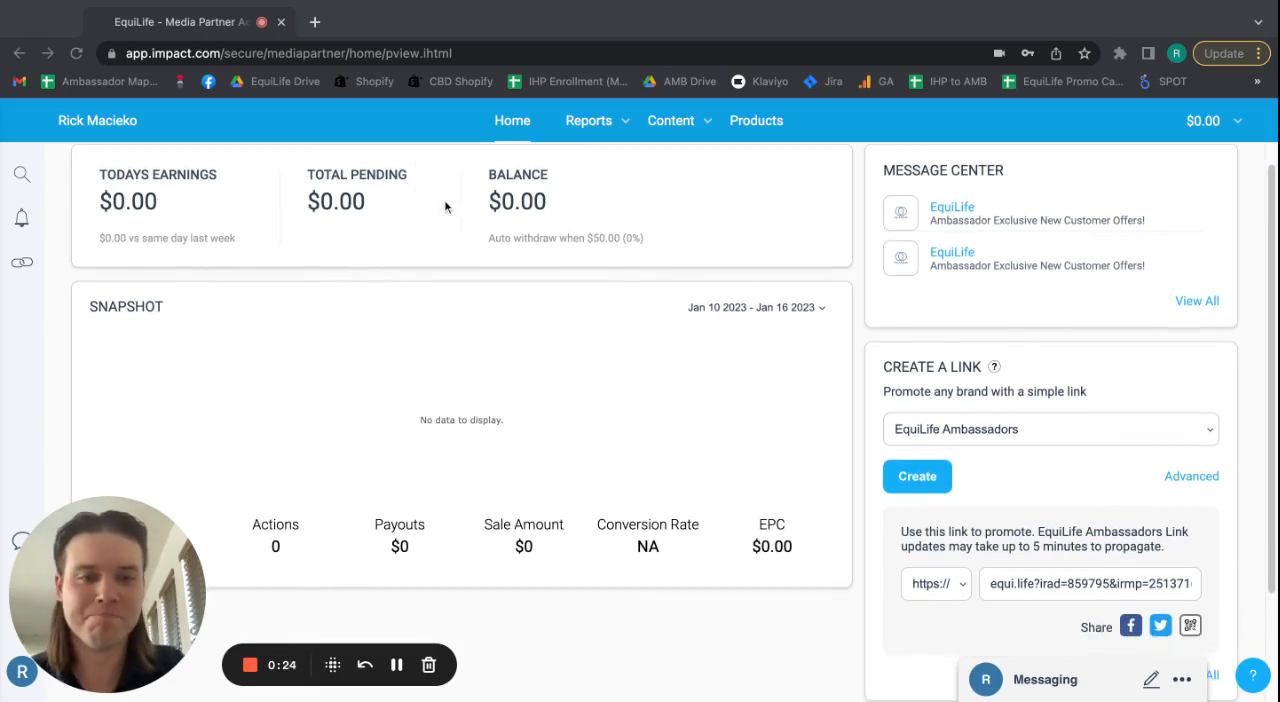
pyautogui.moveTo(476, 357)
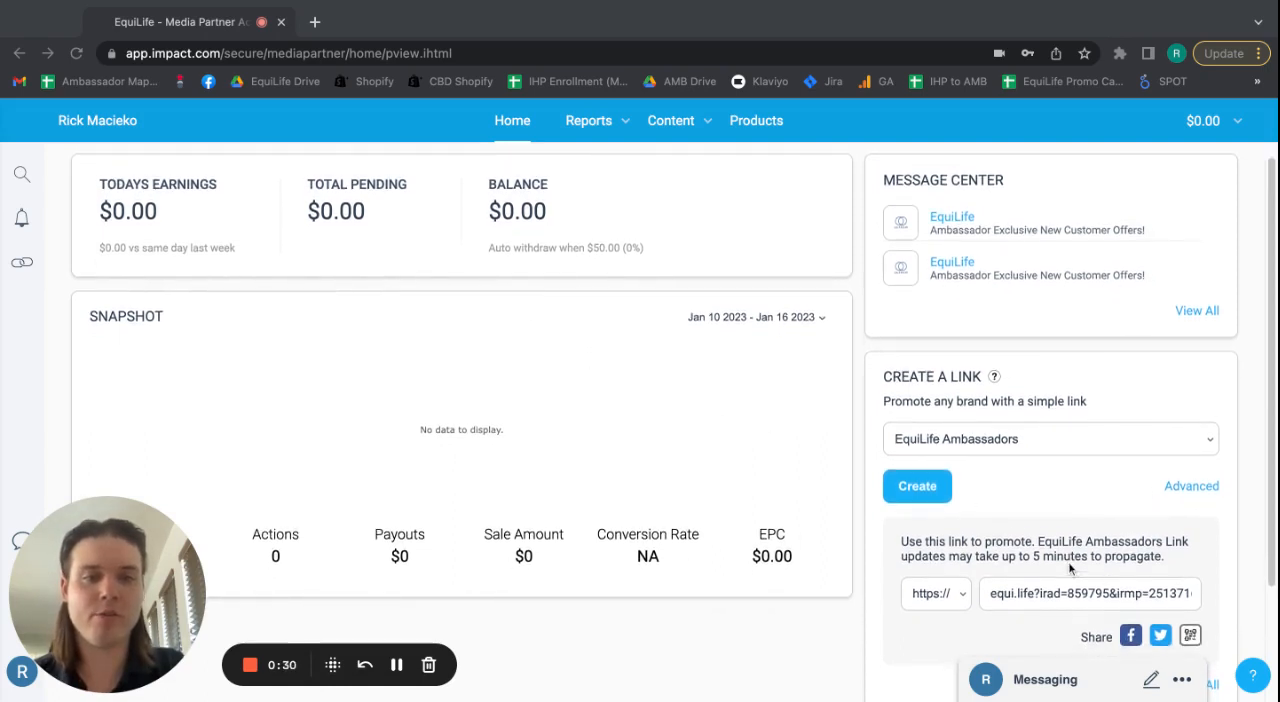
pyautogui.scroll(-3)
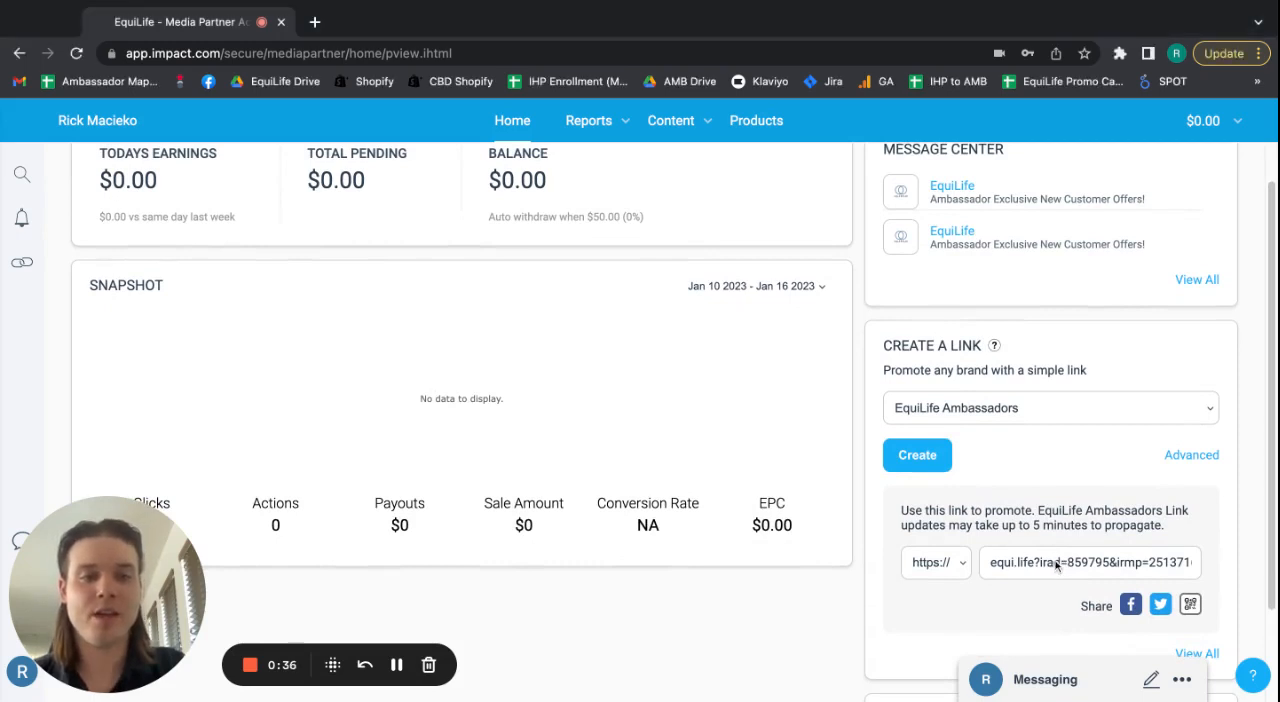
pyautogui.tripleClick(1089, 562)
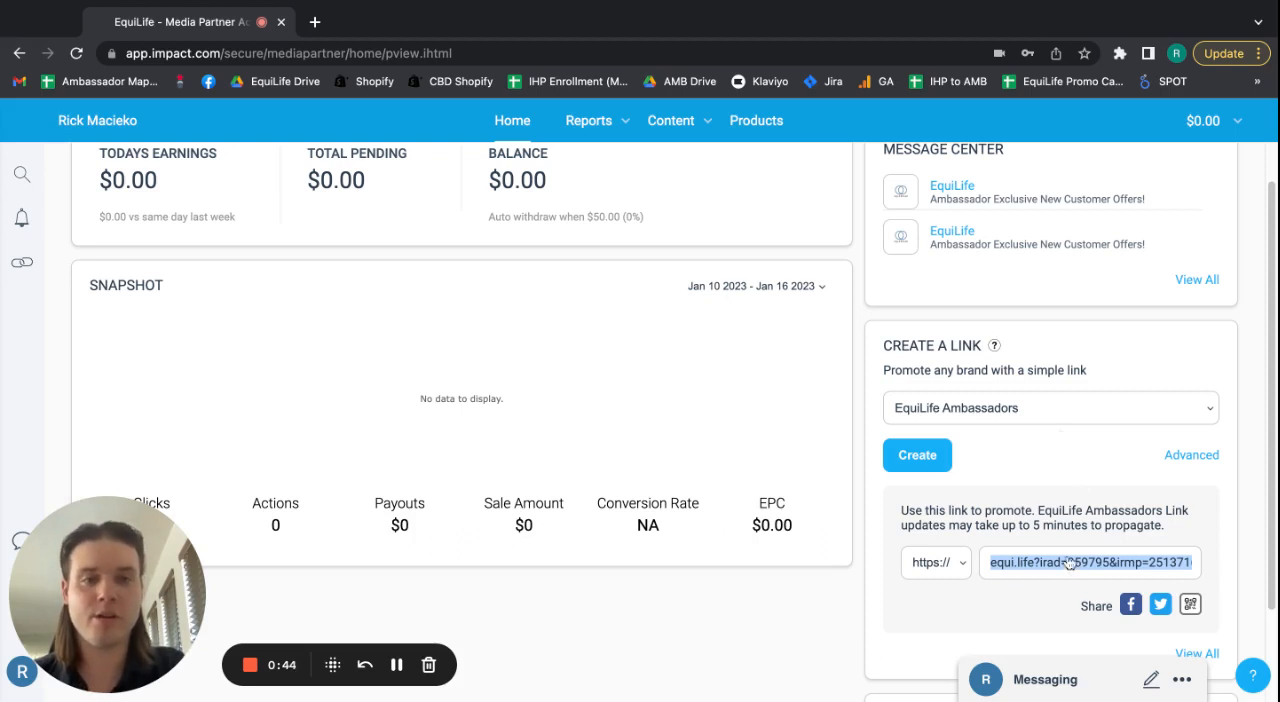
pyautogui.moveTo(1055, 458)
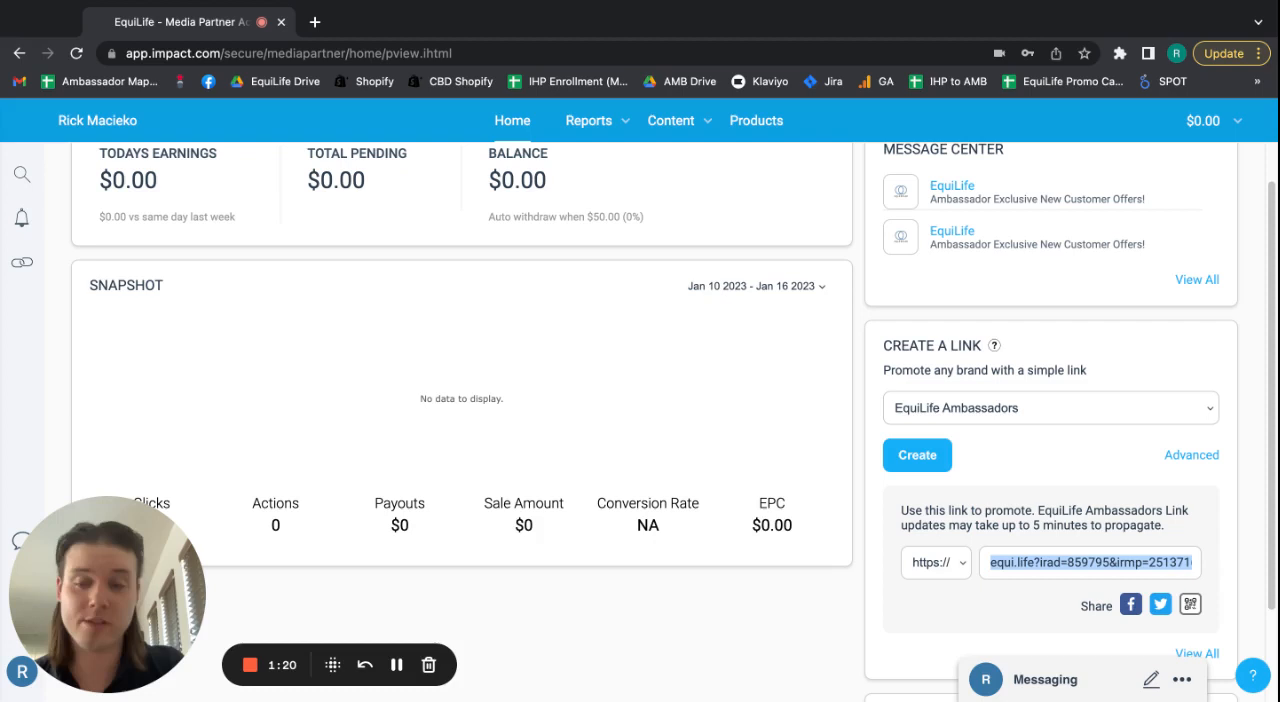
pyautogui.moveTo(773, 424)
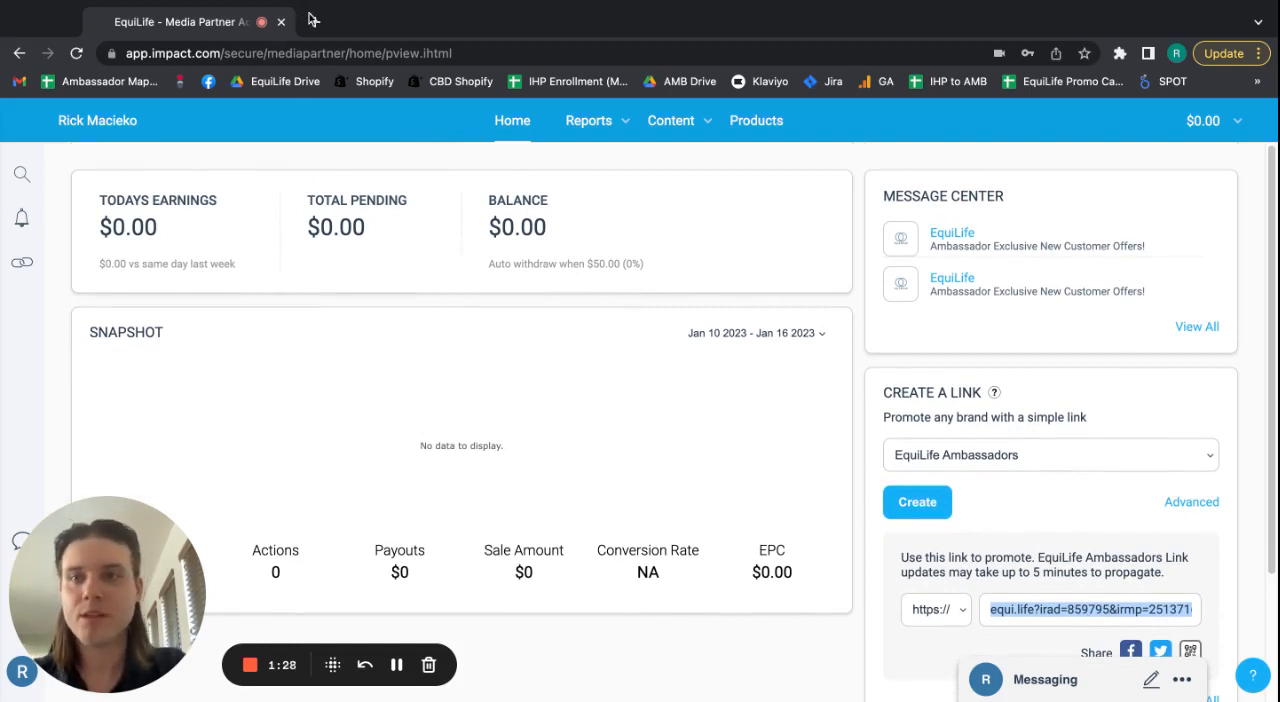
pyautogui.click(527, 21)
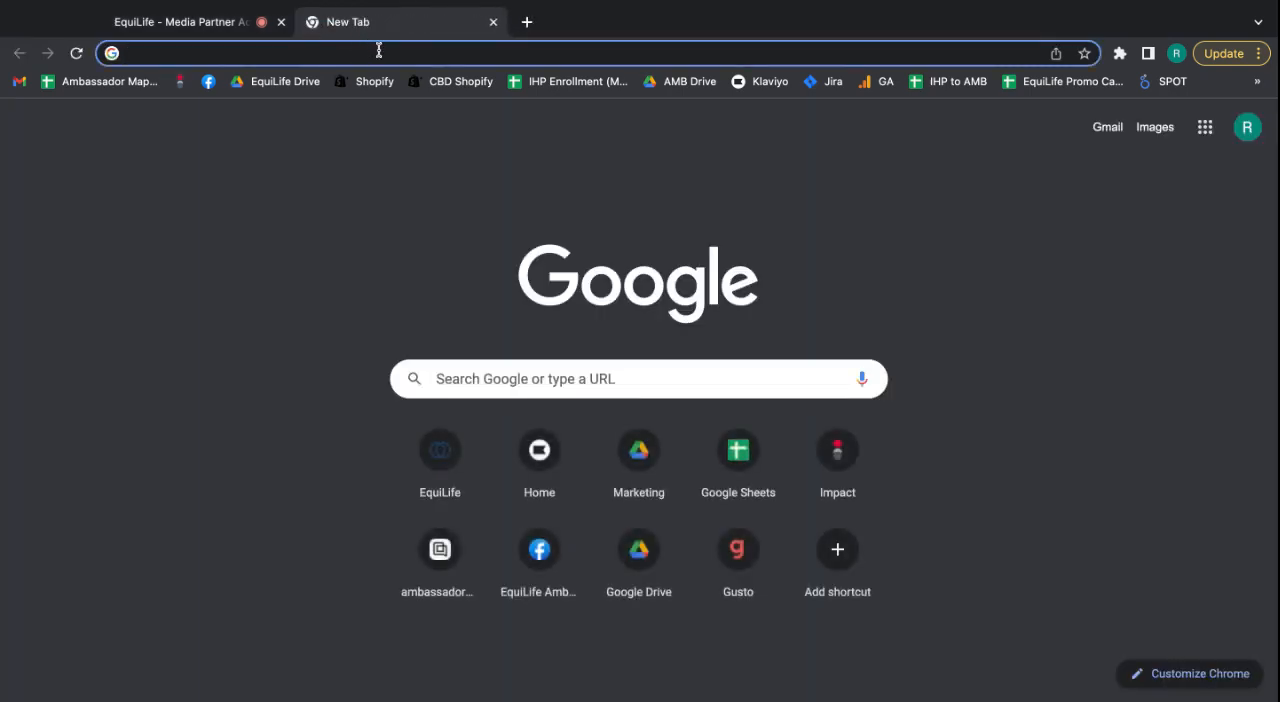
pyautogui.write('https://equi.life?irad=859795&irmp=2513716')
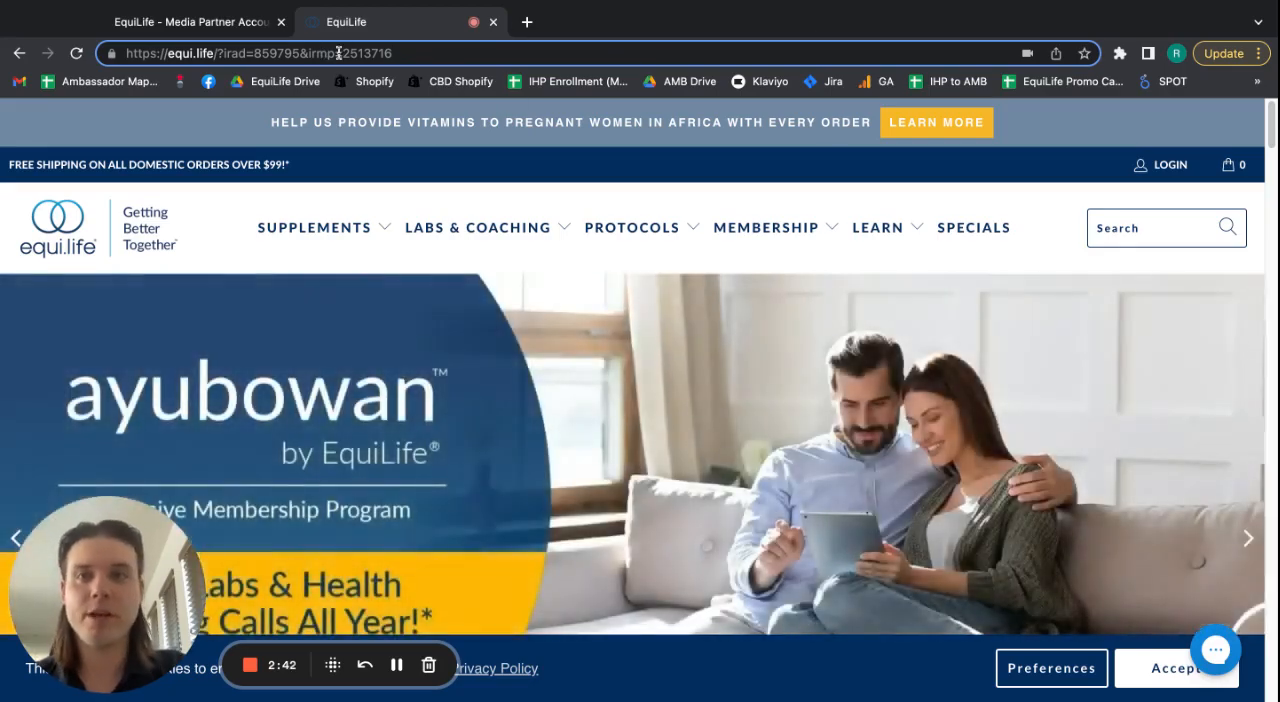
# Check the tracking IDs in the address, then open Dr. Cabral Detox from Reset Your Body.
pyautogui.click(632, 227)
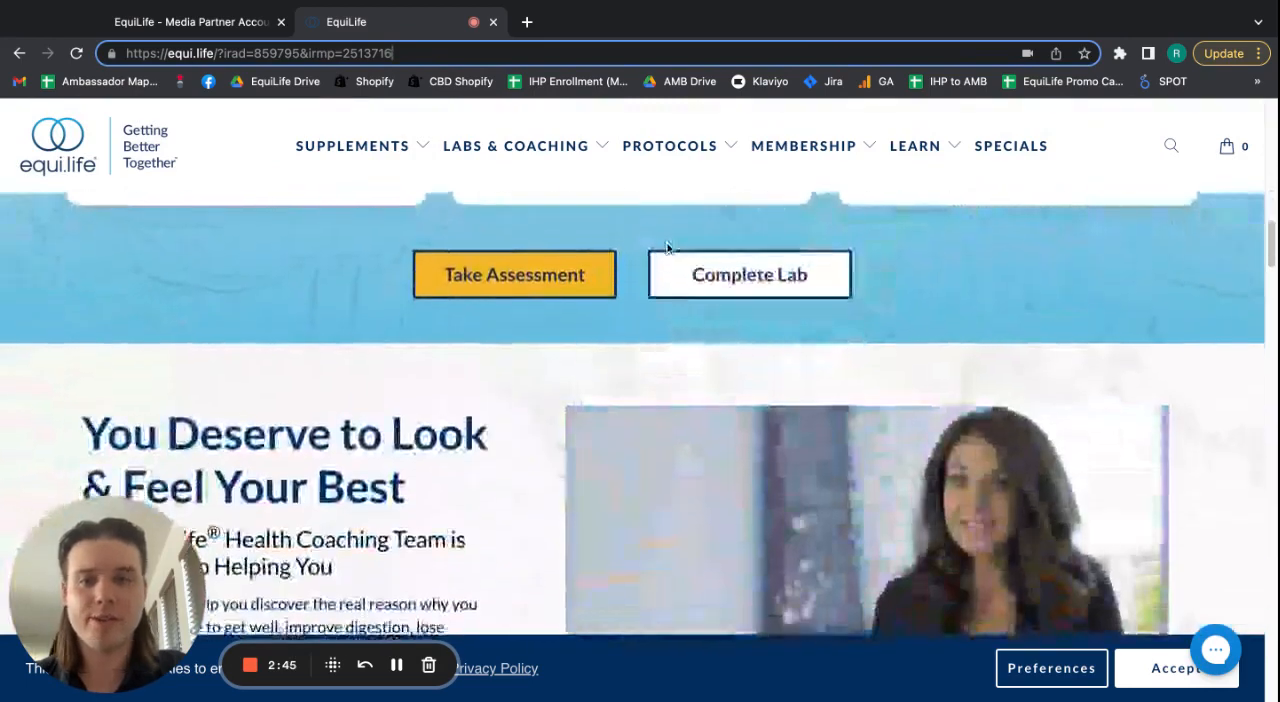
pyautogui.scroll(-3)
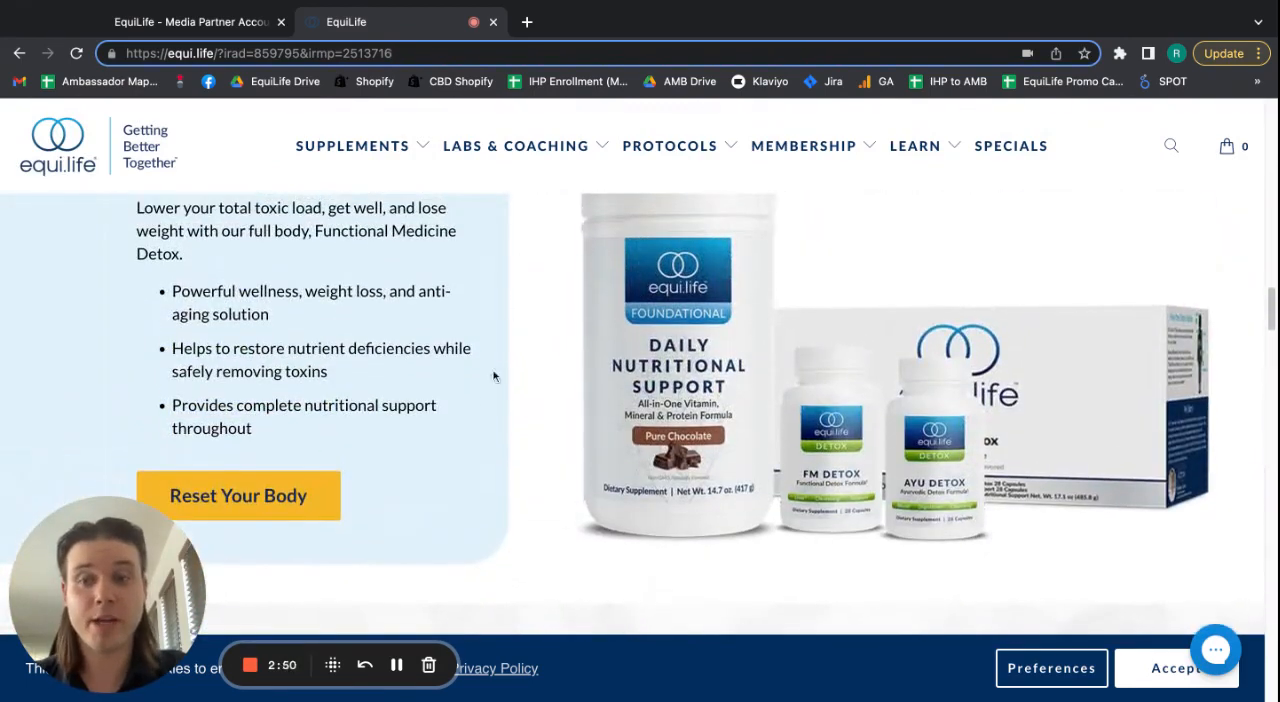
pyautogui.click(238, 495)
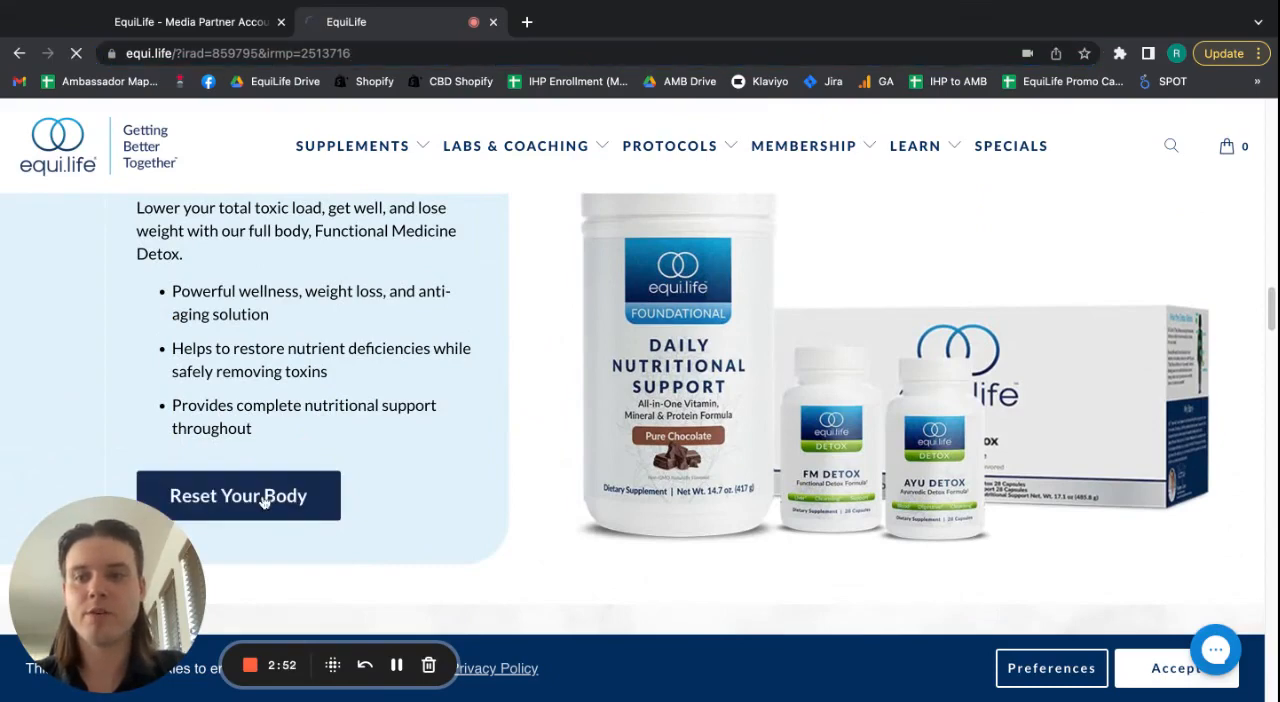
pyautogui.click(238, 495)
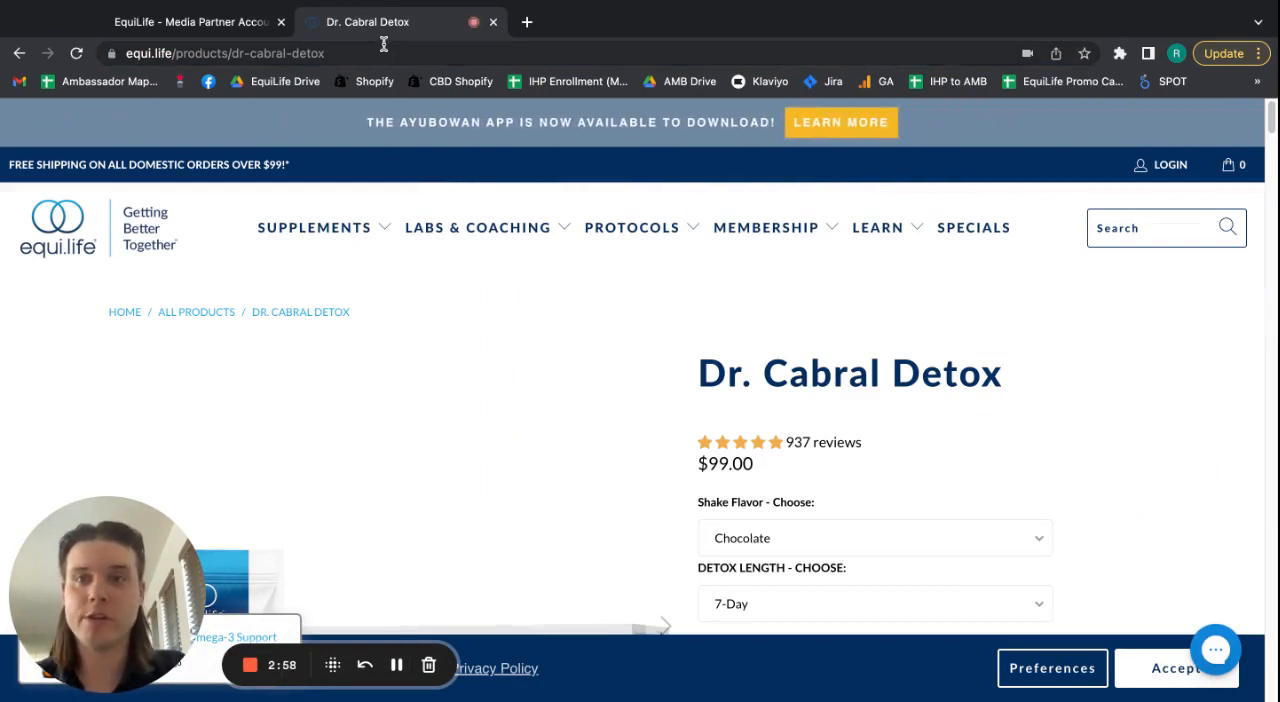
# Reveal the Dr. Cabral Detox page's full address, then return to the Impact tab.
pyautogui.click(240, 53)
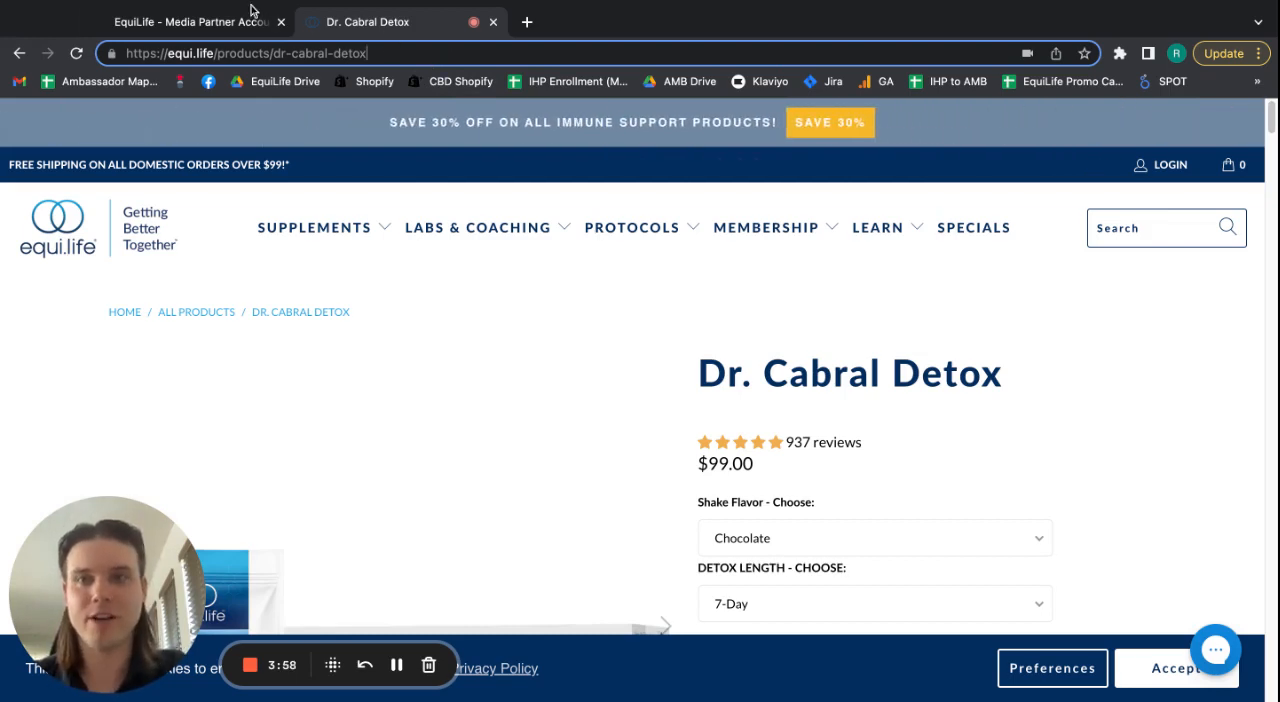
pyautogui.click(180, 21)
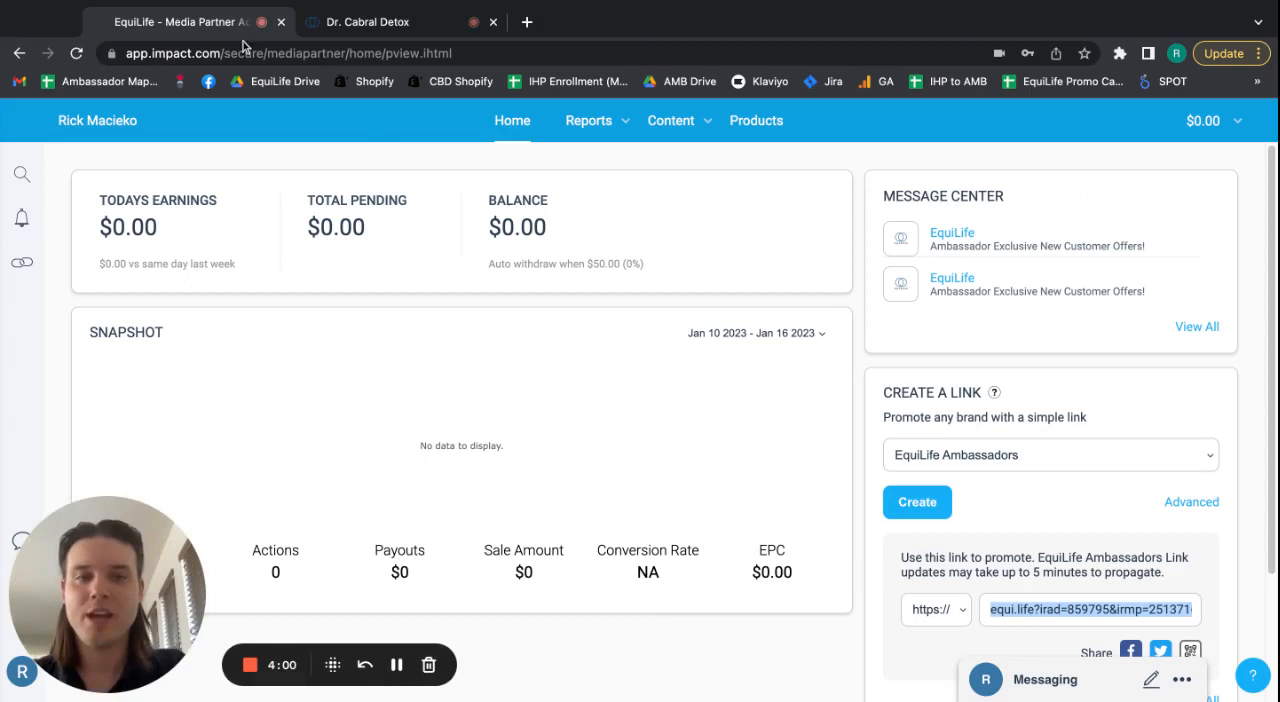
pyautogui.moveTo(540, 191)
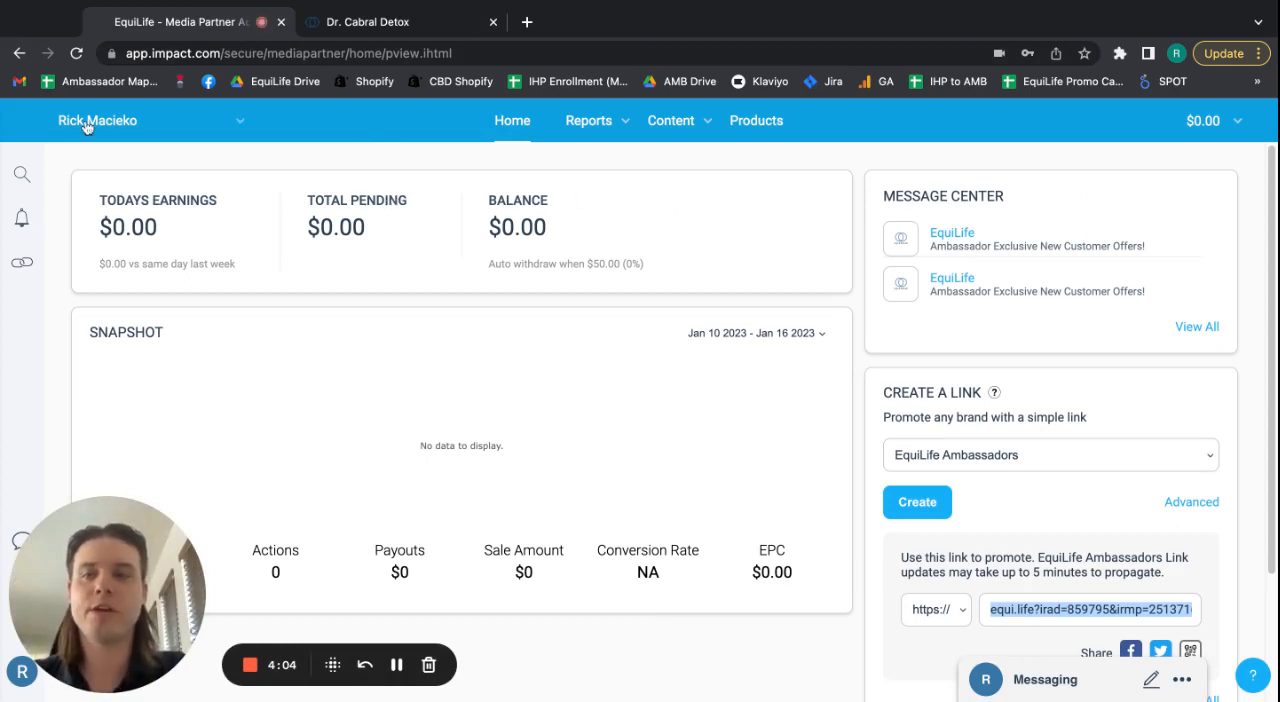
pyautogui.click(97, 120)
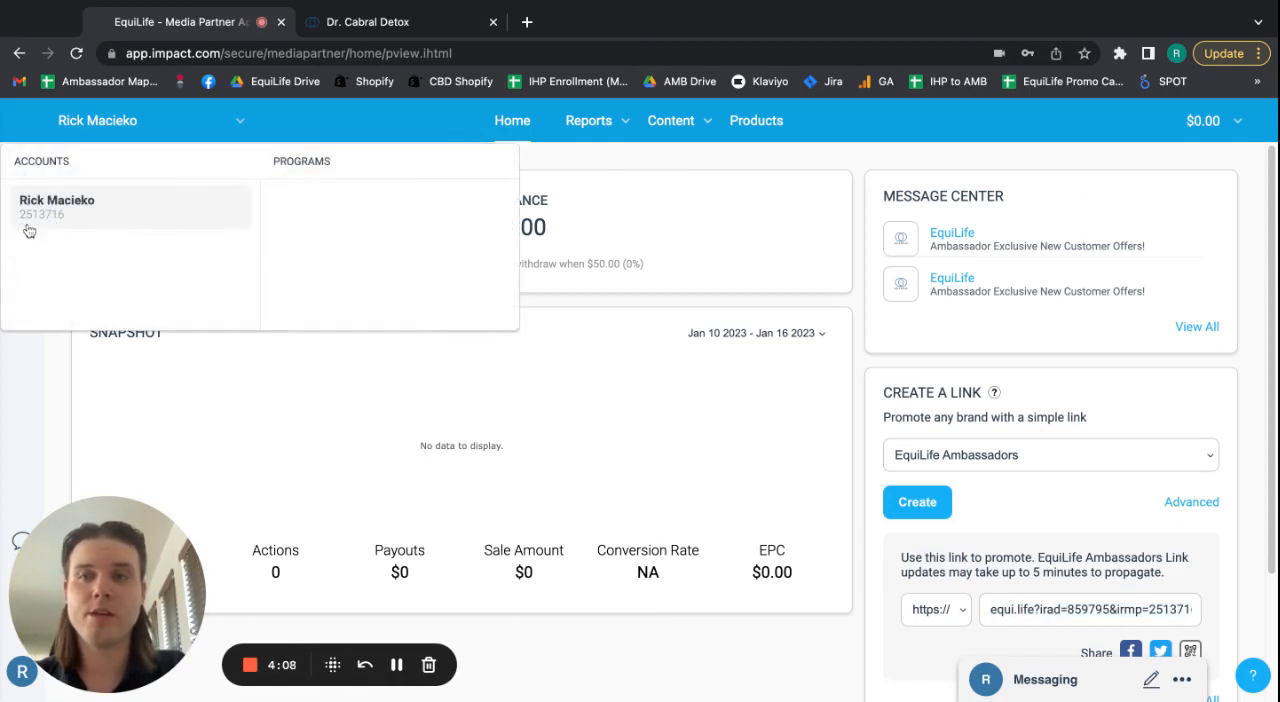
pyautogui.moveTo(70, 230)
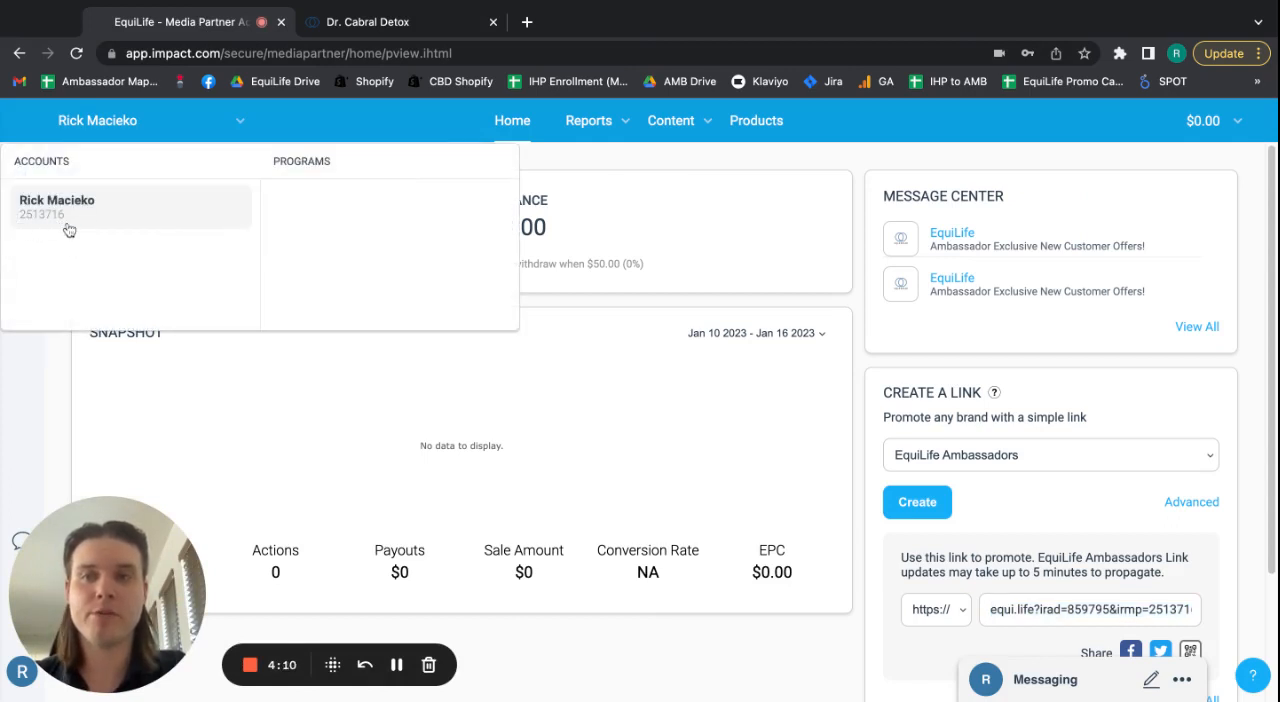
pyautogui.moveTo(43, 225)
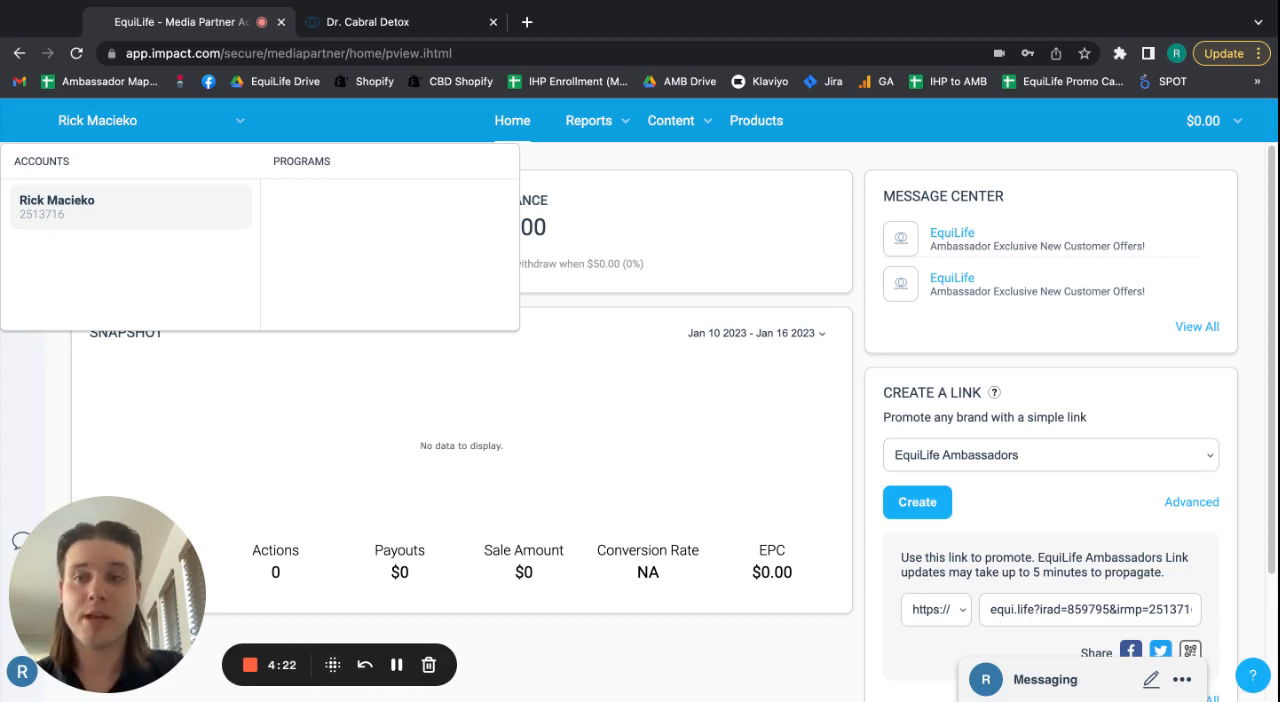
pyautogui.moveTo(667, 160)
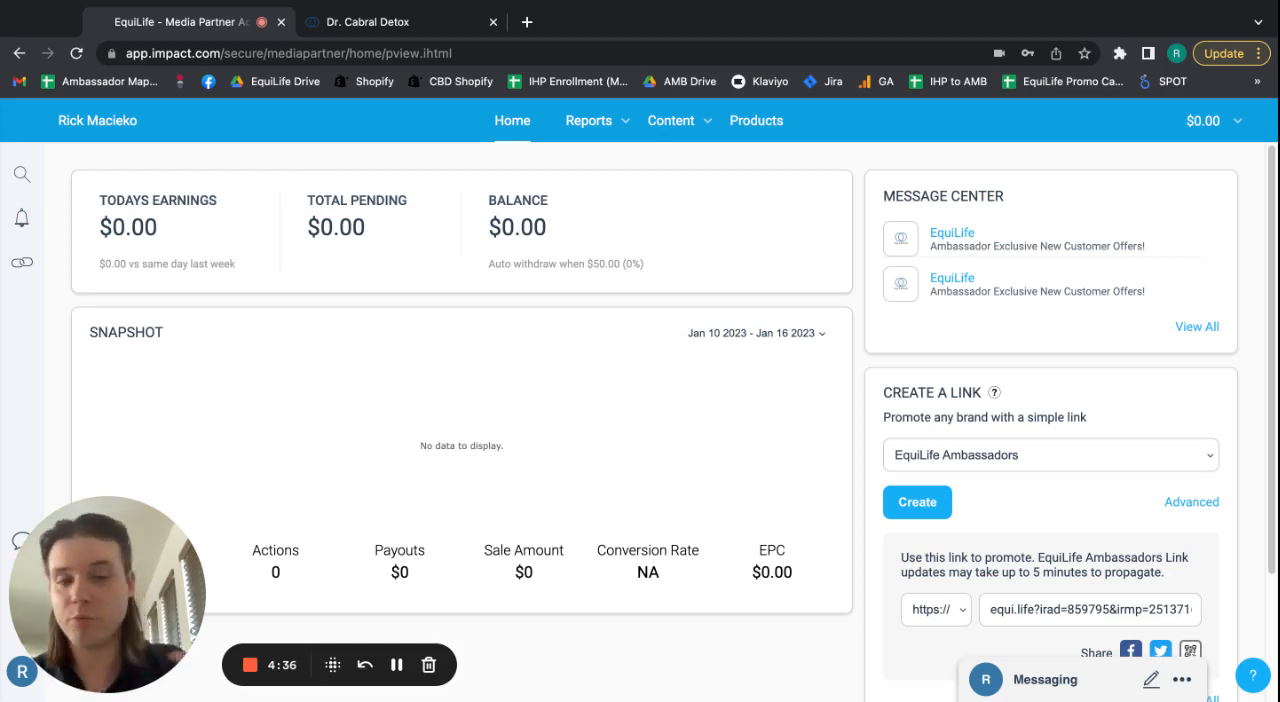
# Select the whole EquiLife Ambassadors tracking link in the link field again.
pyautogui.tripleClick(1088, 609)
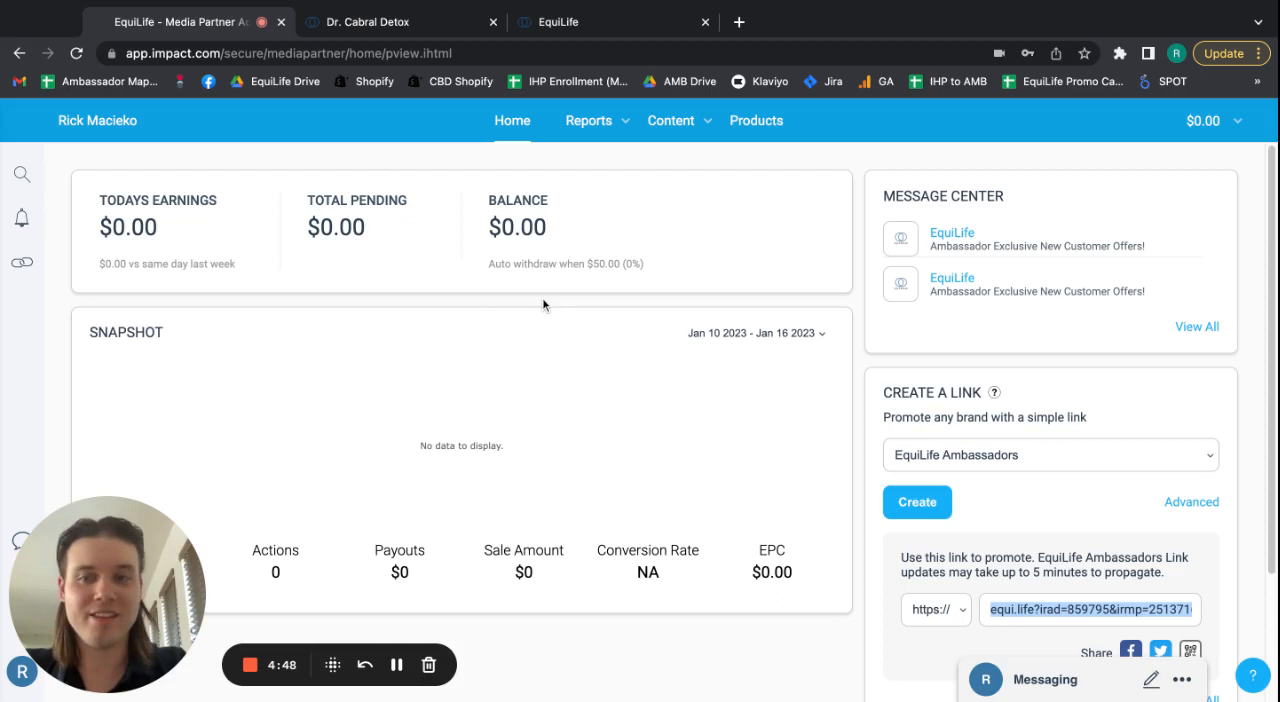
pyautogui.moveTo(537, 291)
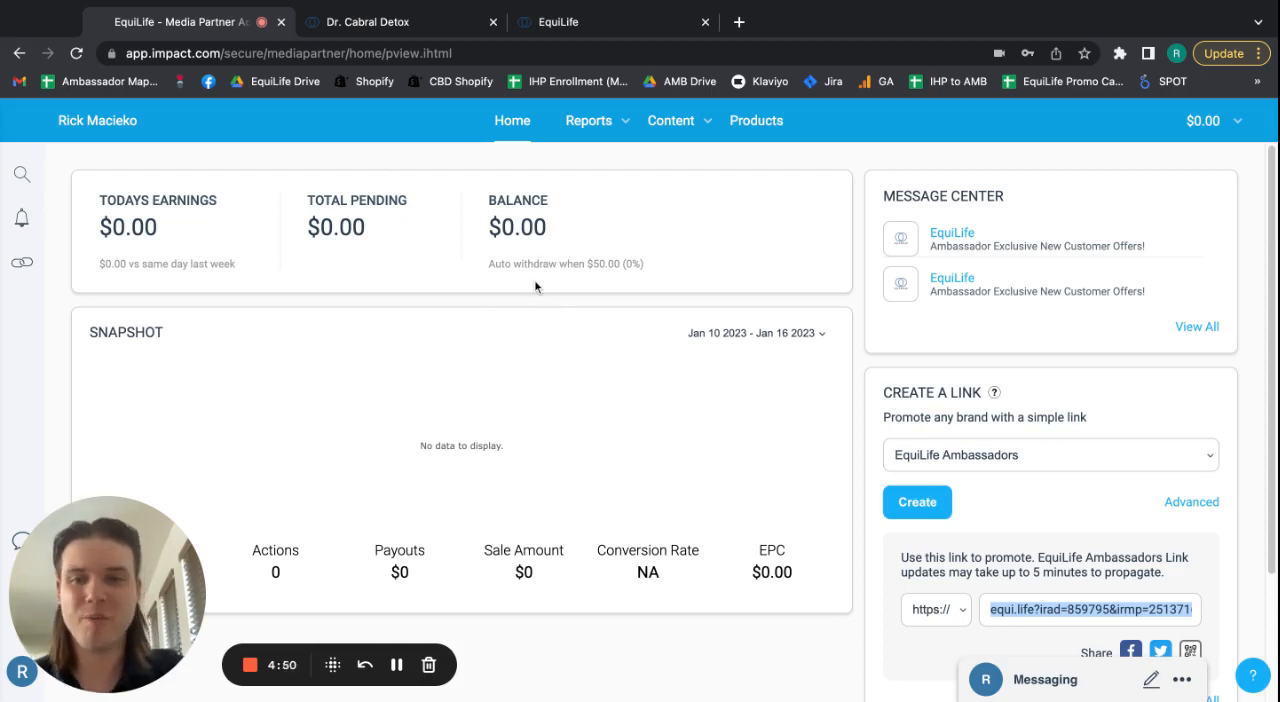